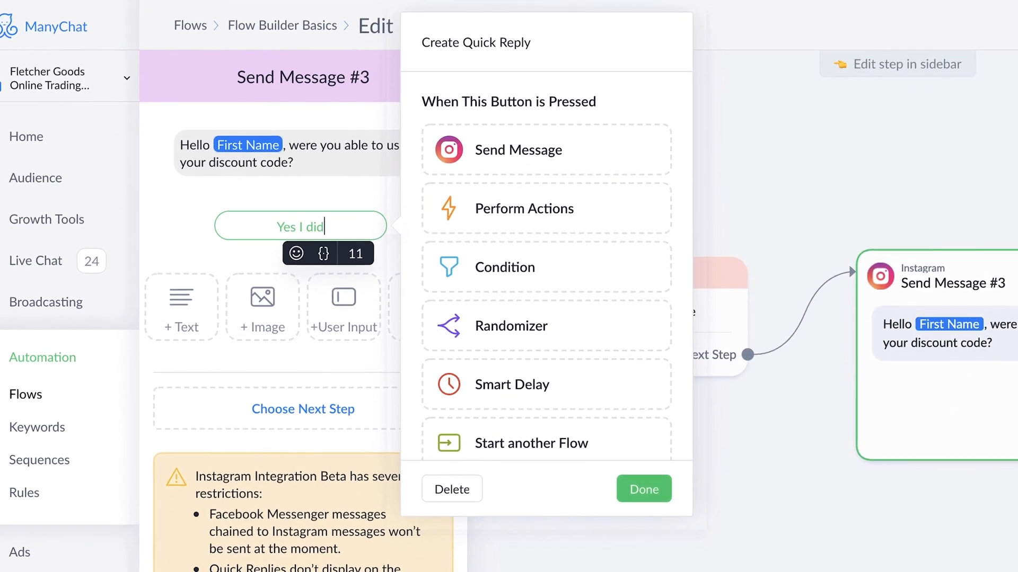
Step: Confirm the 'Yes I did' quick reply so Send Message #3 shows both replies on the canvas
click(642, 489)
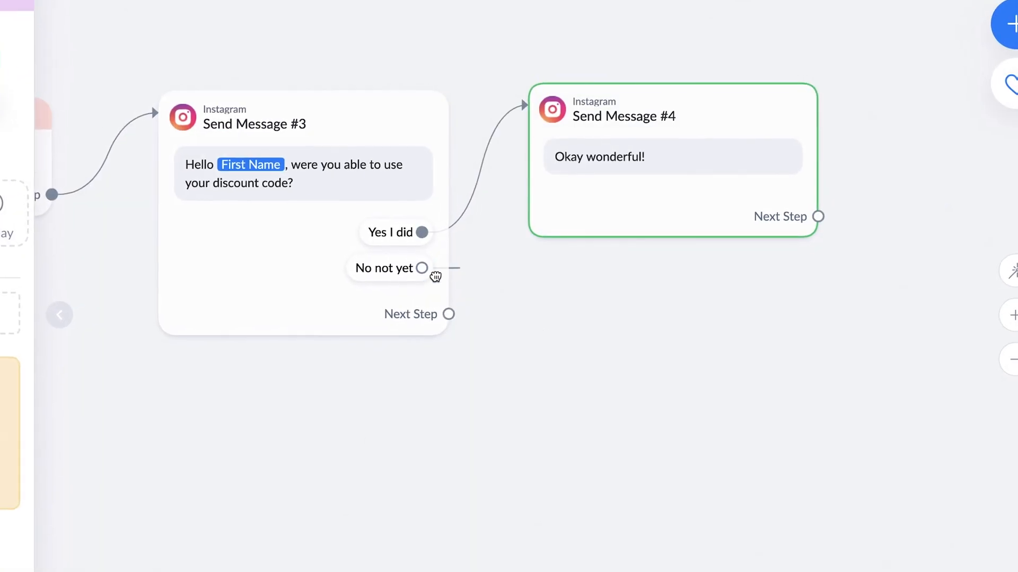